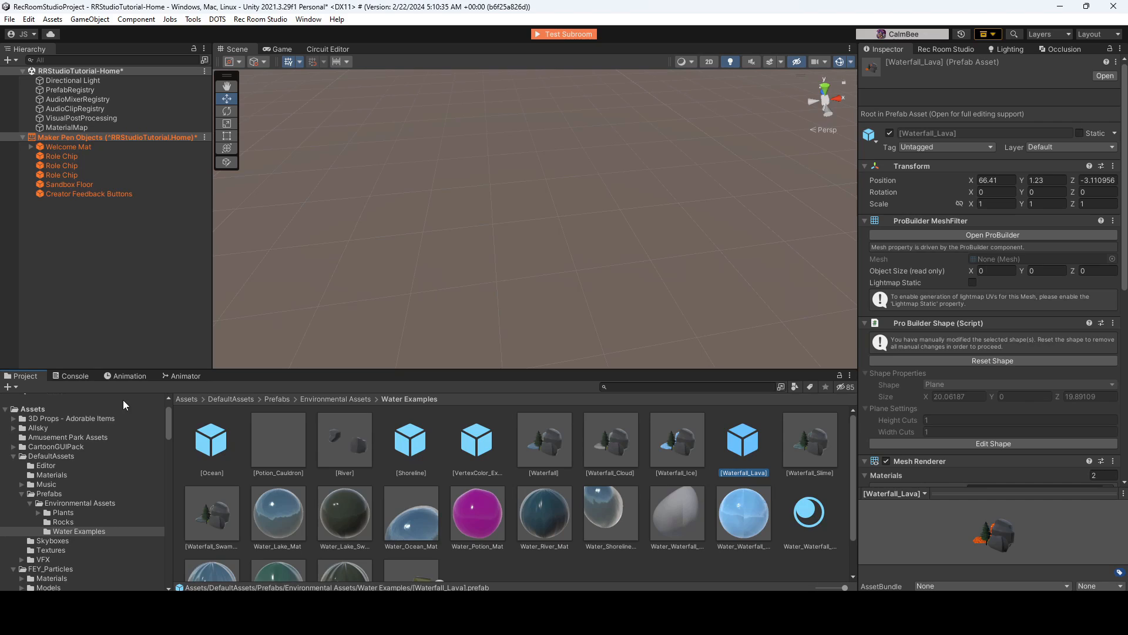
mouse_move(6, 538)
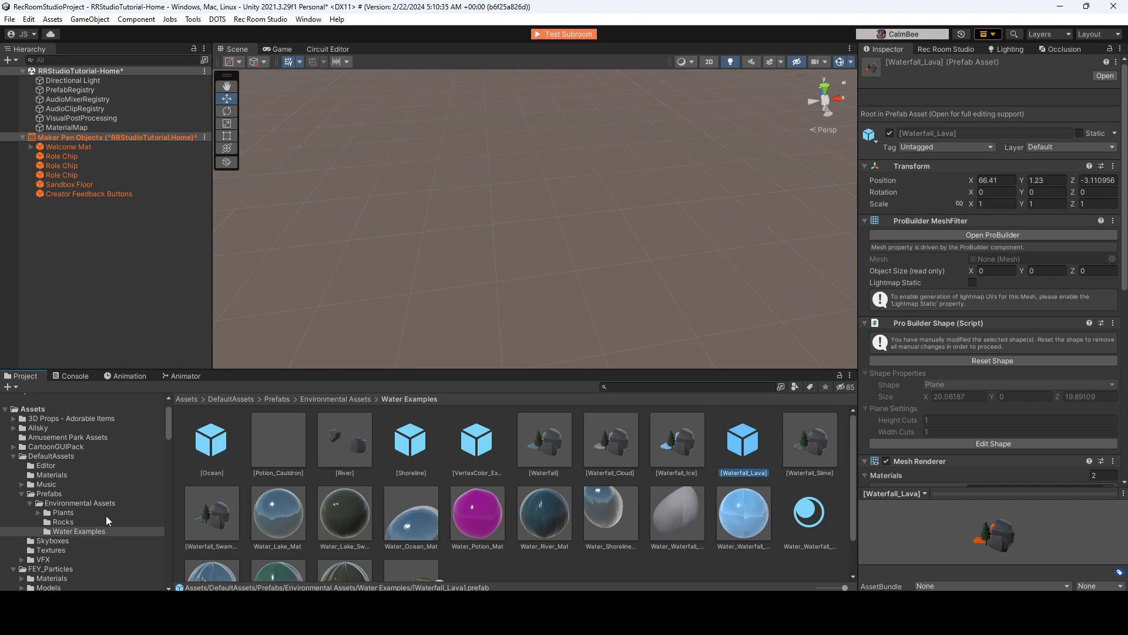
mouse_move(28, 407)
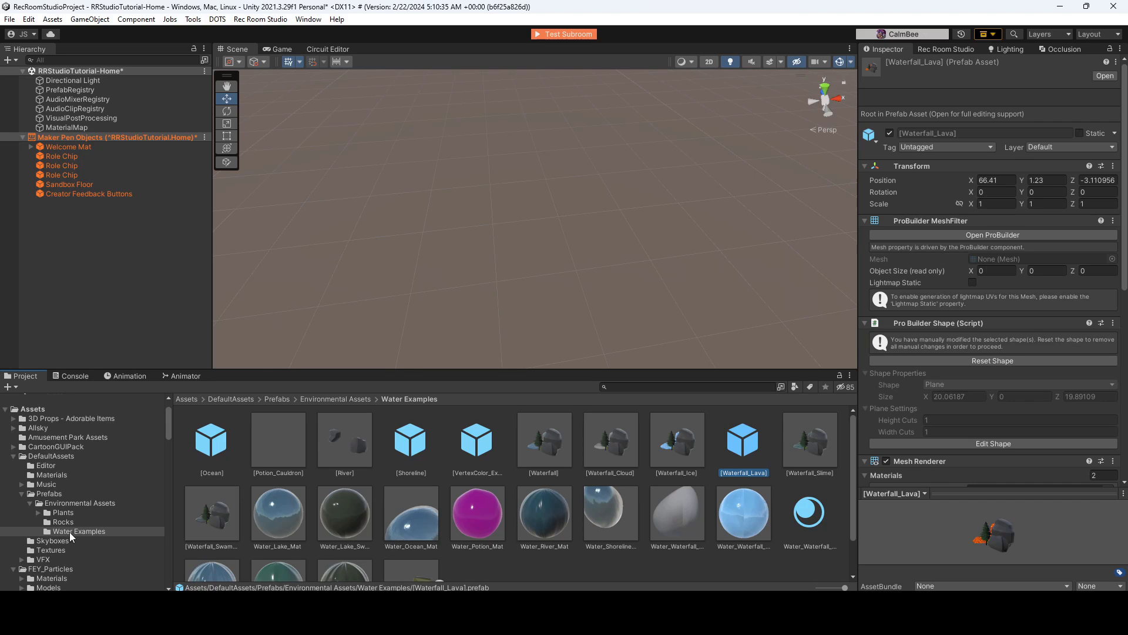
mouse_move(219, 443)
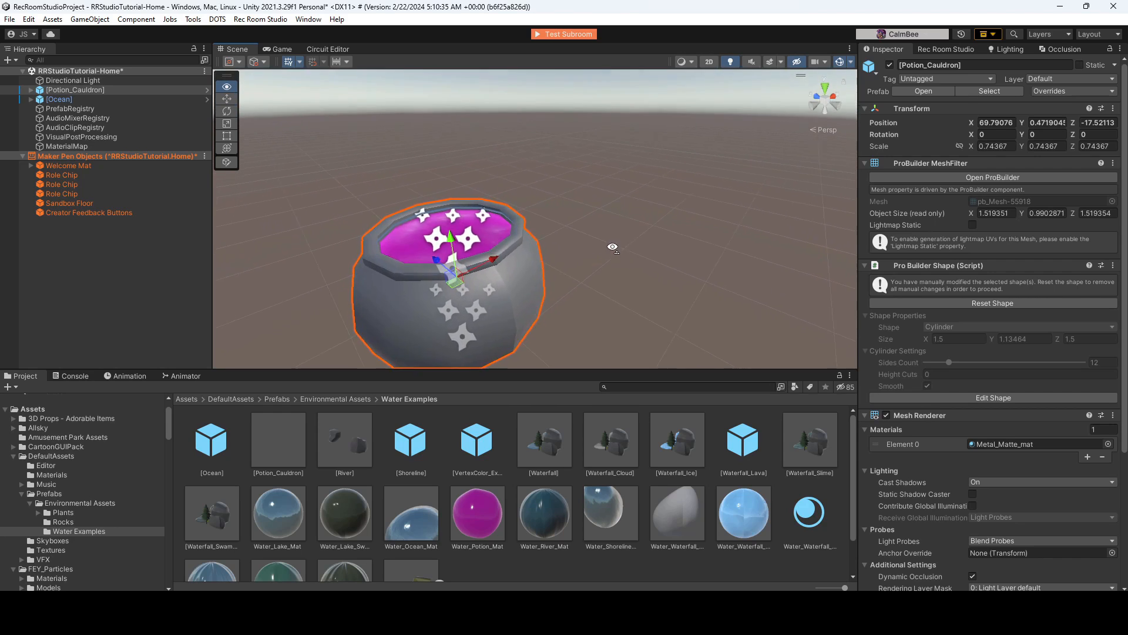
Step: Drag the River prefab and another water example prefab into the Scene view
drag(612, 247, 581, 294)
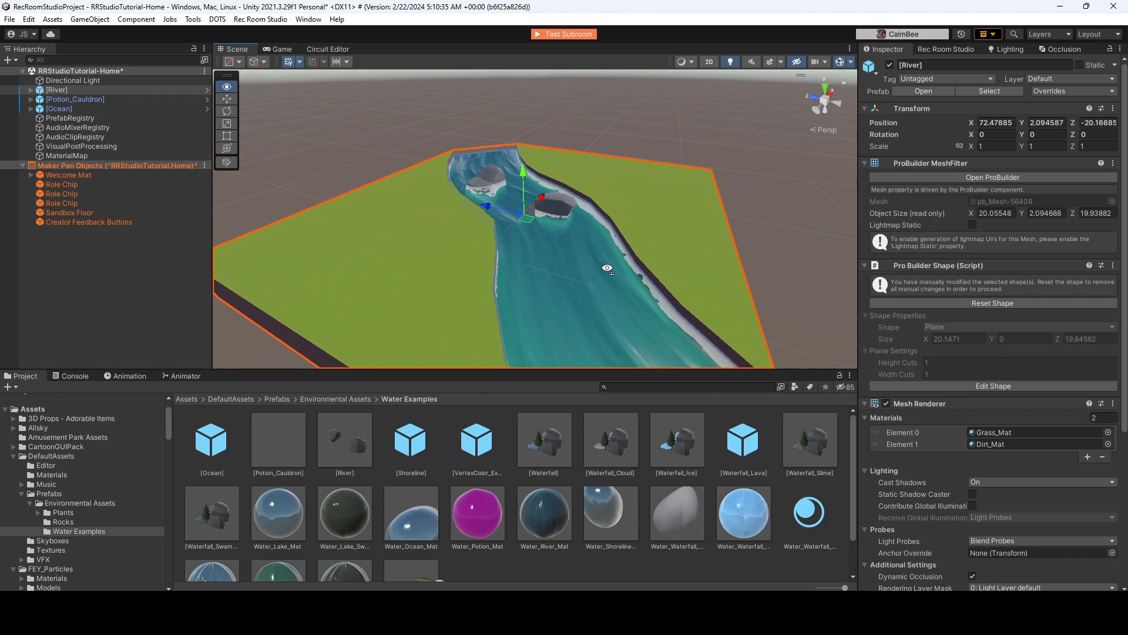
drag(608, 268, 677, 305)
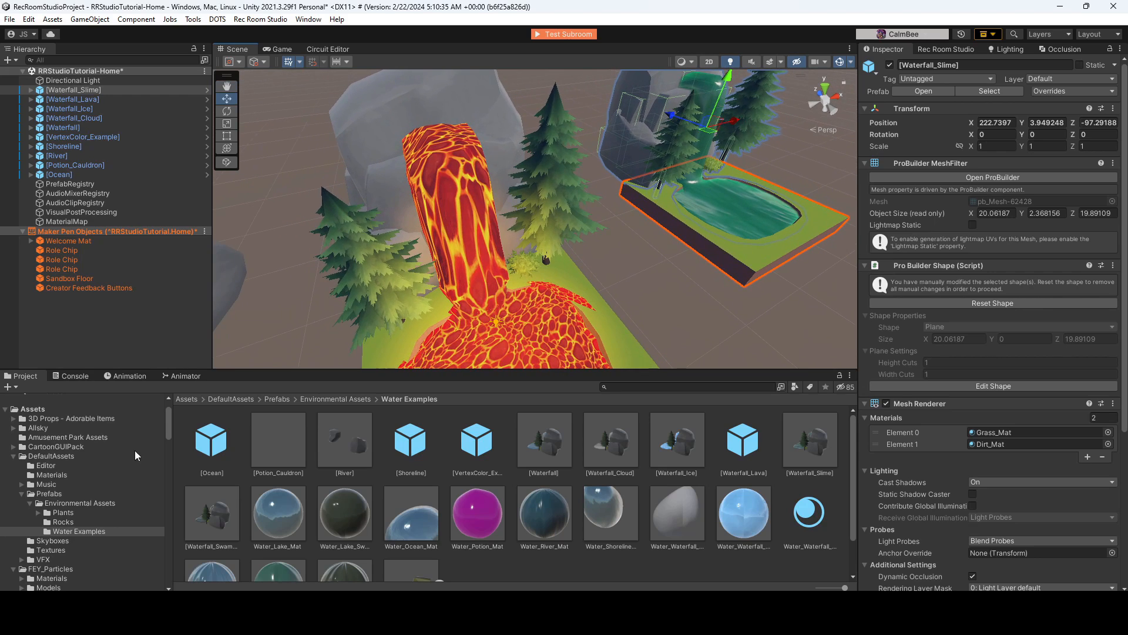
Step: Place the remaining water example prefabs, ending with Waterfall_Swamp, in the scene
click(410, 441)
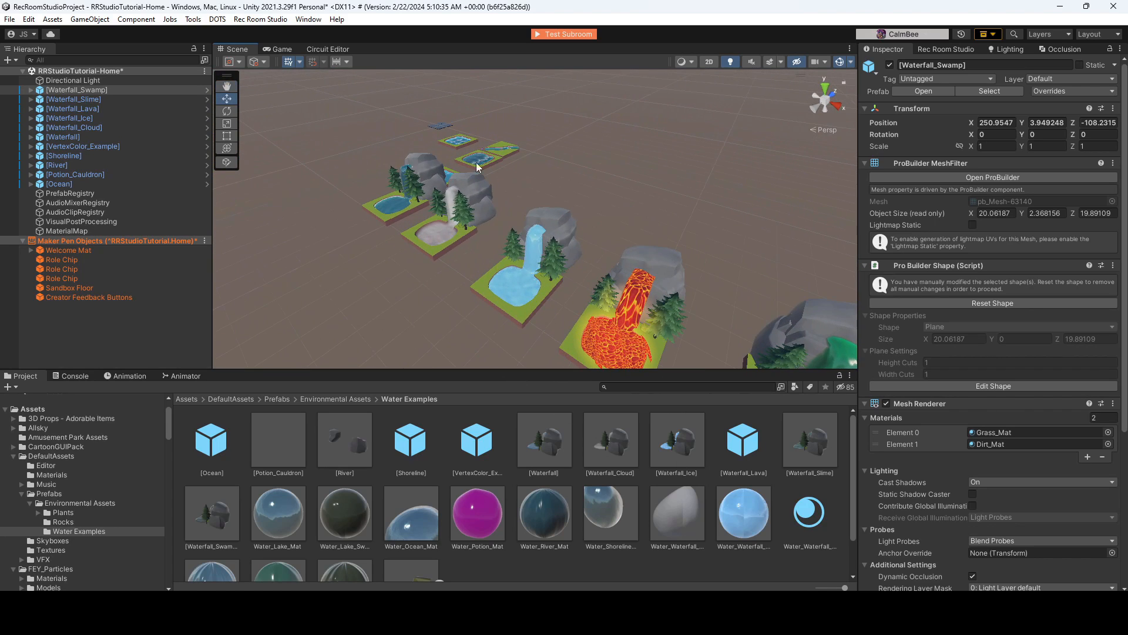
Step: Scroll the Hierarchy to the Ocean prefab and bring up the create-object options
scroll(down, 3)
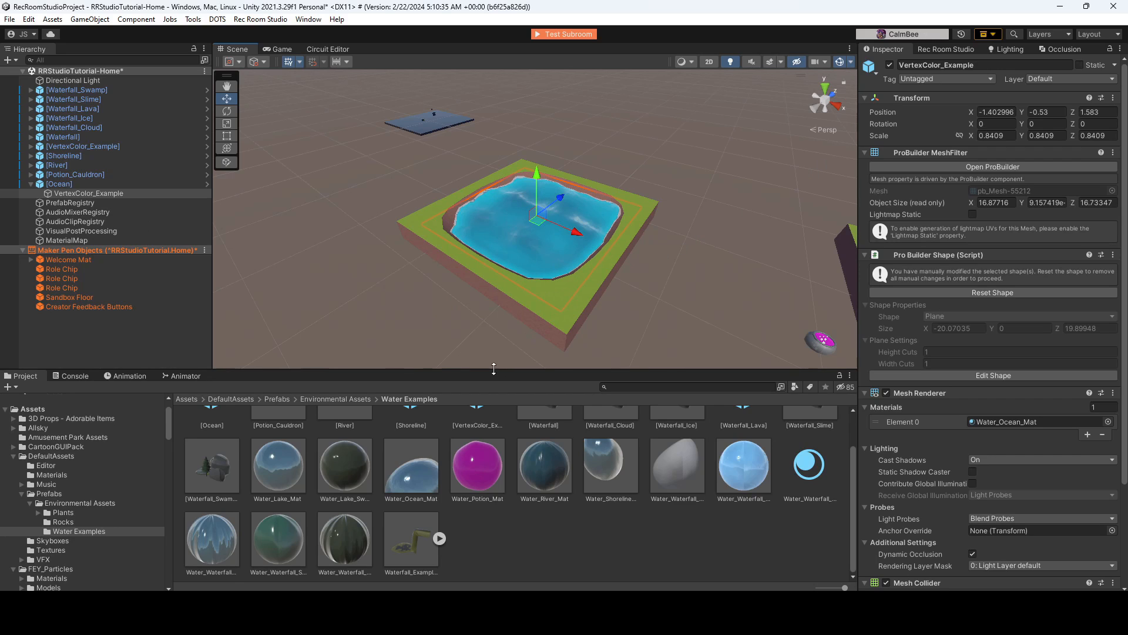
click(9, 60)
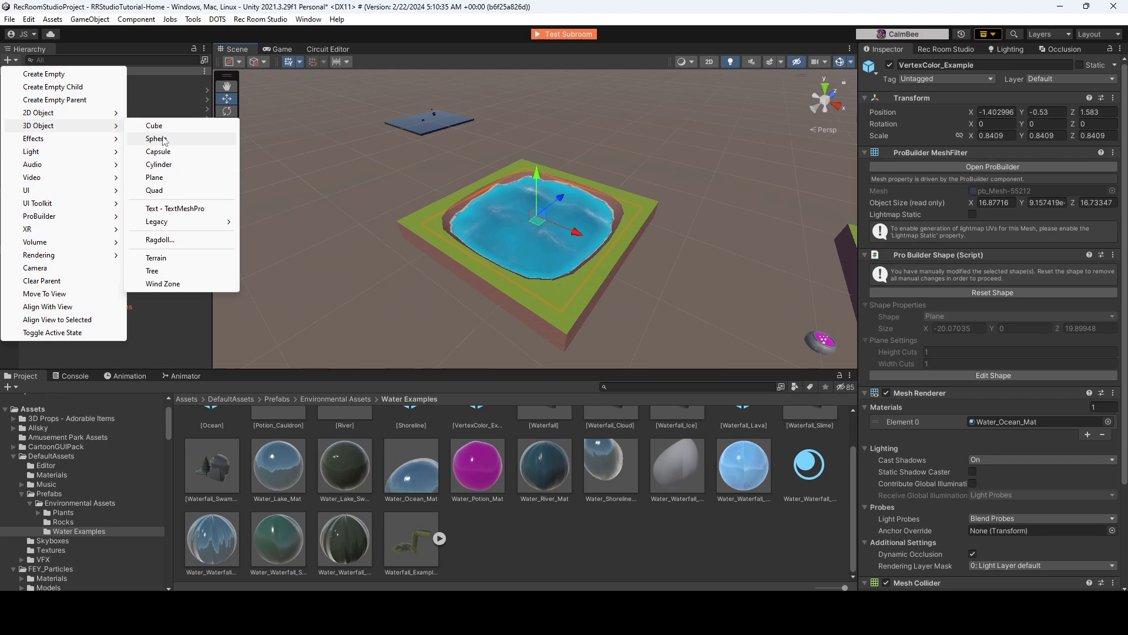
Step: Create a new 3D Plane object in the scene
click(154, 178)
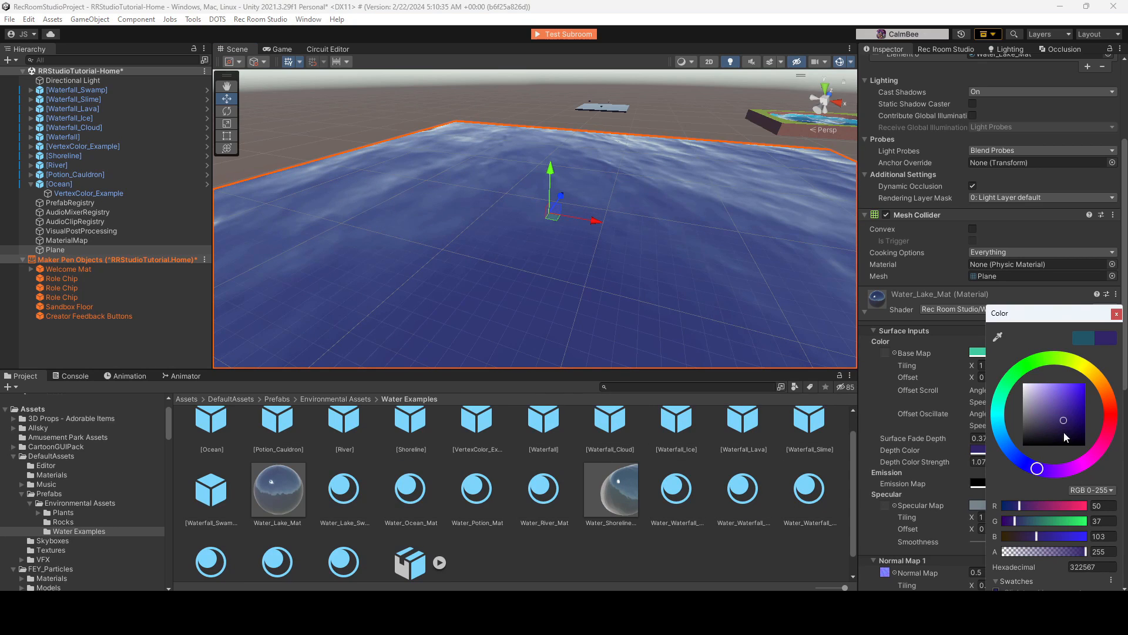
Step: Tint the Plane's Water_Lake_Mat a dark blue-violet in the Color picker
click(1032, 363)
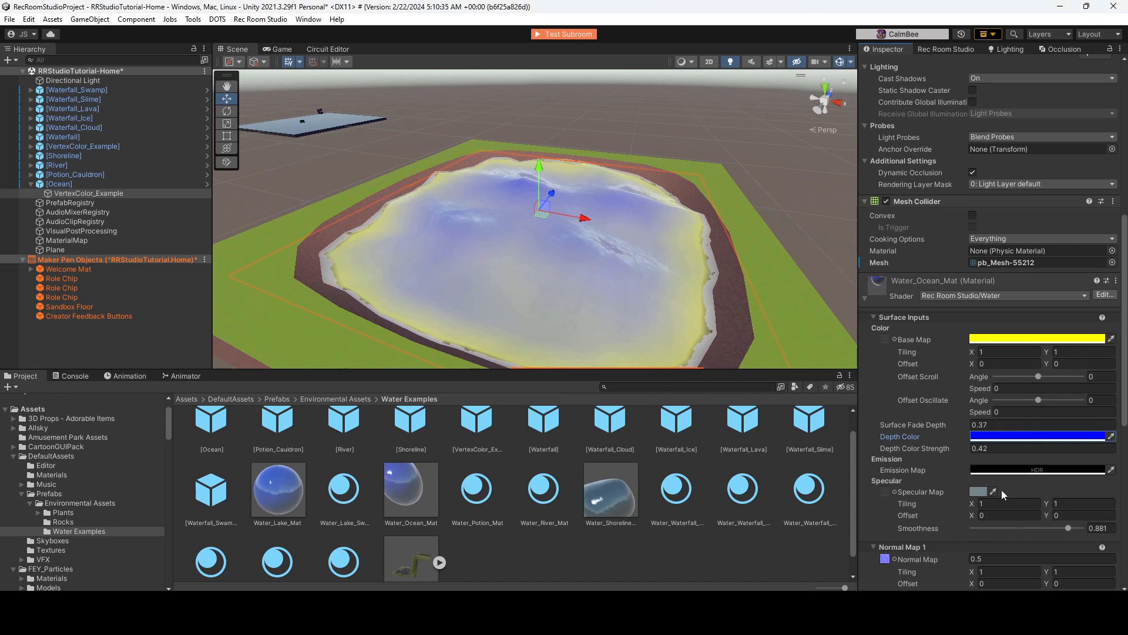
mouse_move(946, 448)
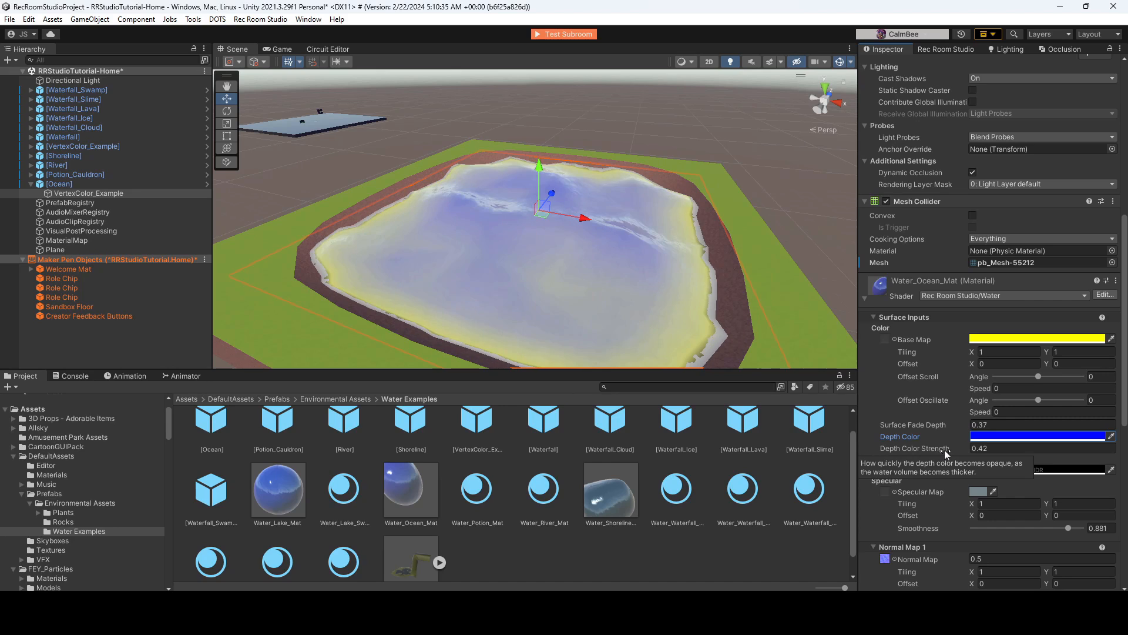
Step: Raise Water_Ocean_Mat's Depth Color Strength to 0.92
click(1040, 448)
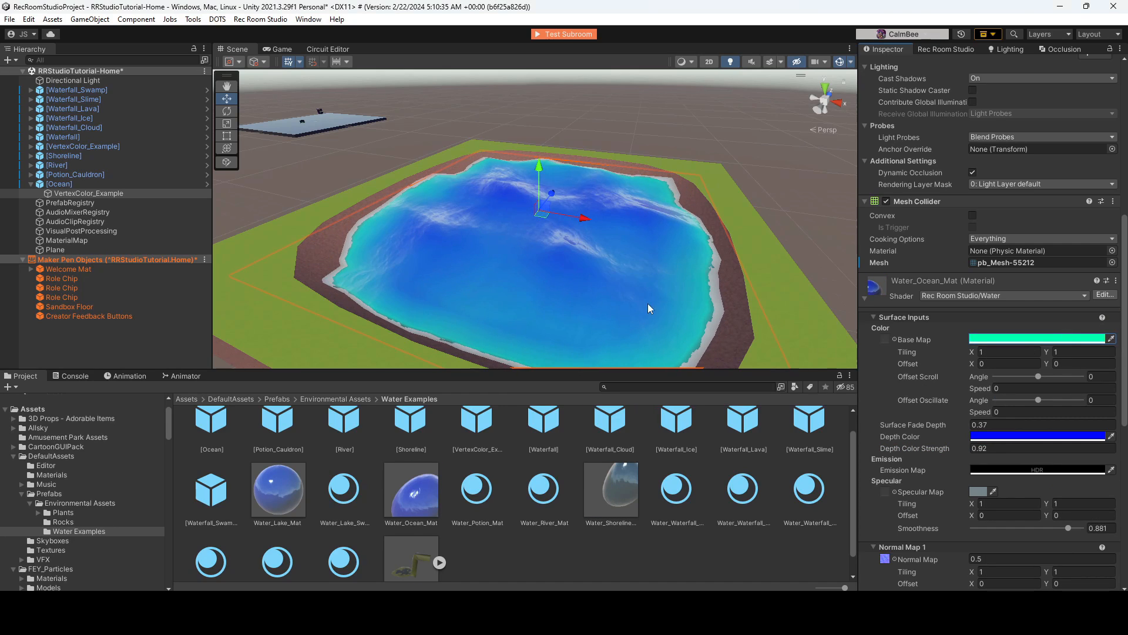
mouse_move(331, 297)
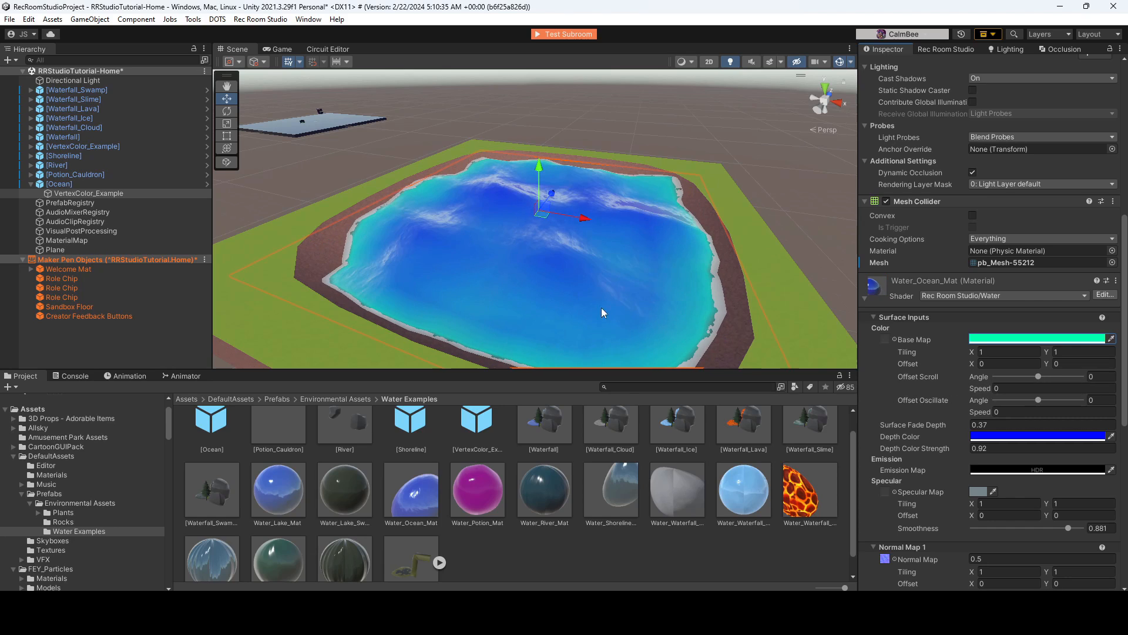
mouse_move(915, 491)
text(1.43)
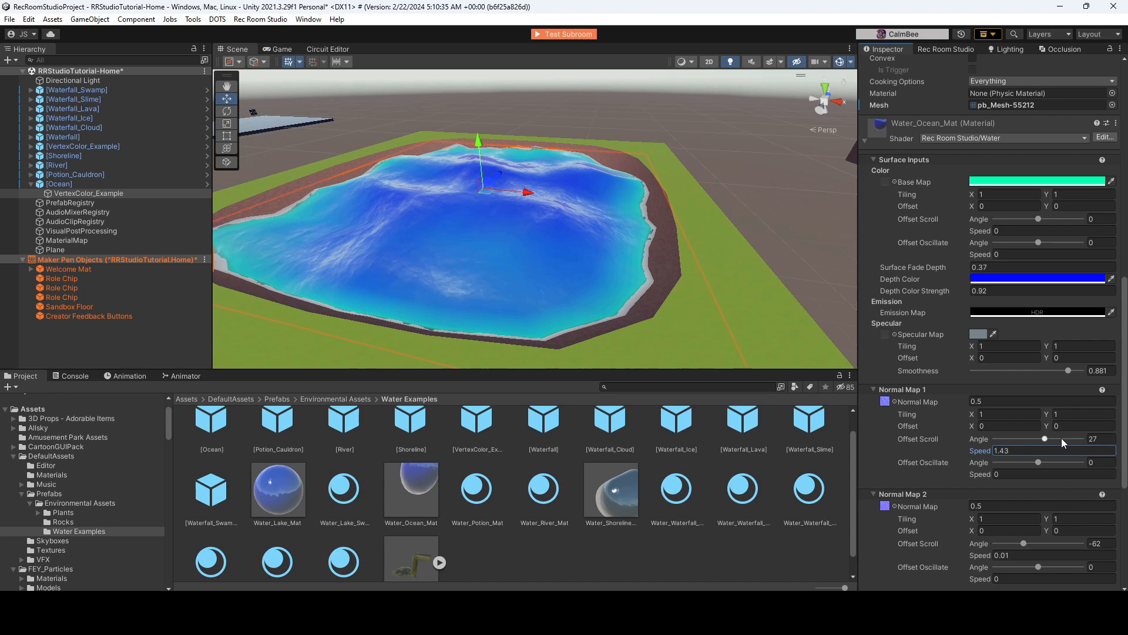
Step: Change Normal Map 1's Offset Scroll Angle so the first ripple layer scrolls a new direction
drag(1043, 438, 1014, 438)
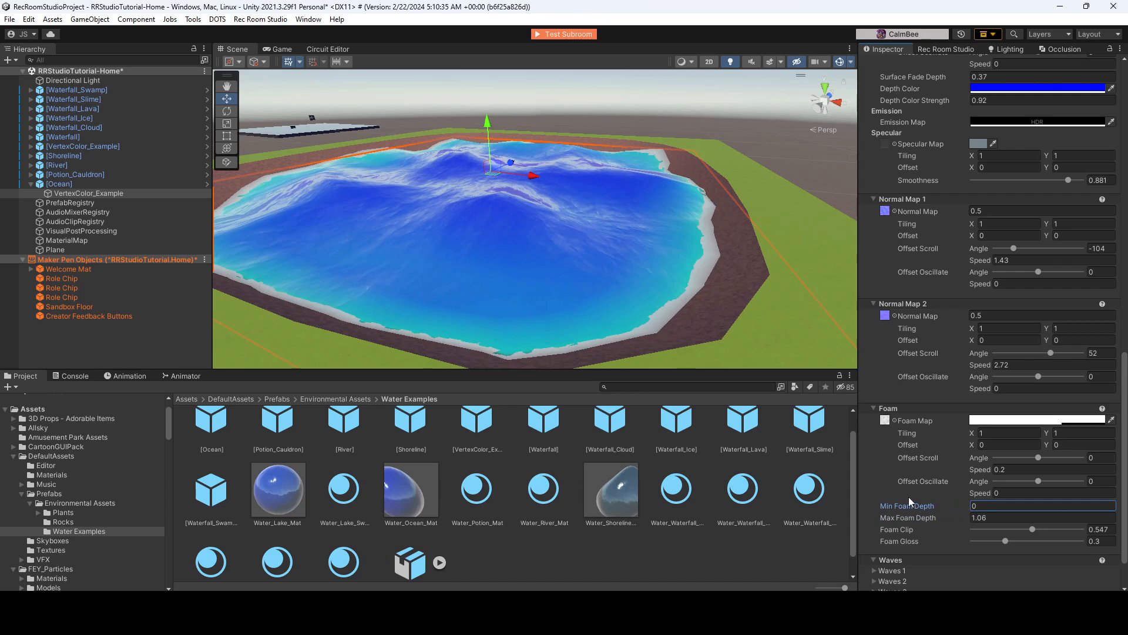
Step: Enter 4.46 and set Water_Ocean_Mat's Foam Clip to about 0.819
text(4.46)
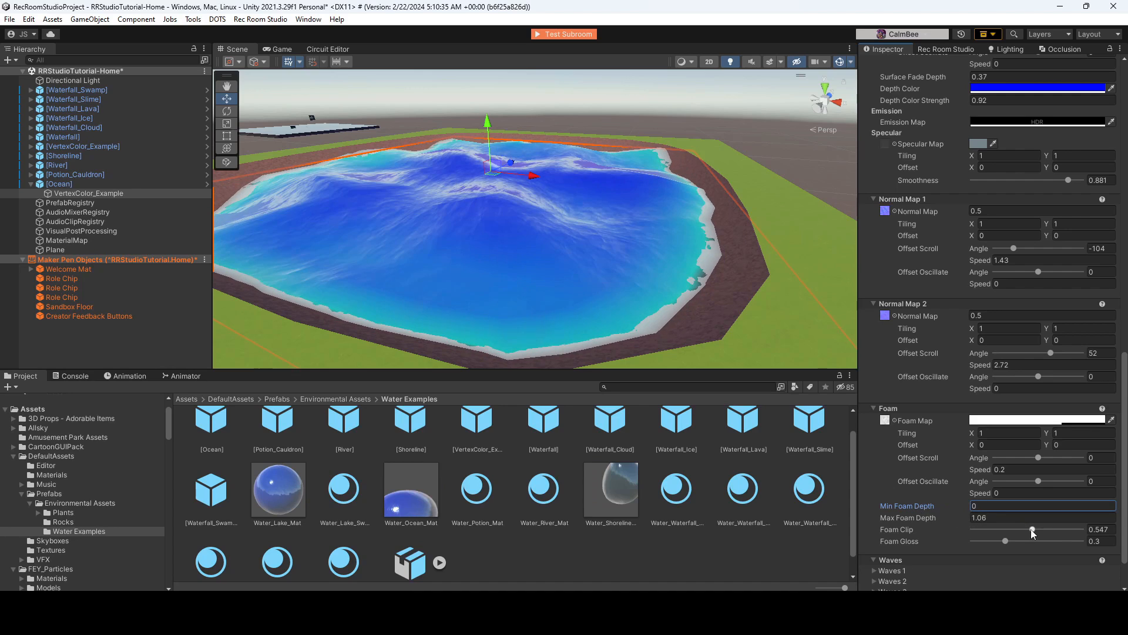
drag(1031, 530, 1064, 531)
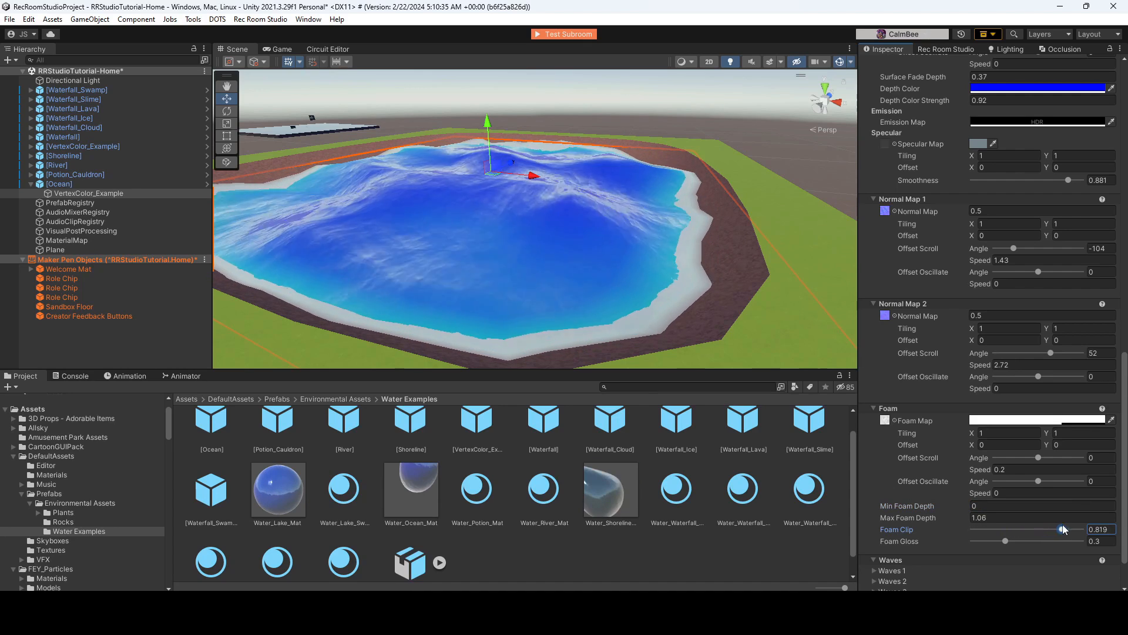
drag(1063, 530, 1030, 530)
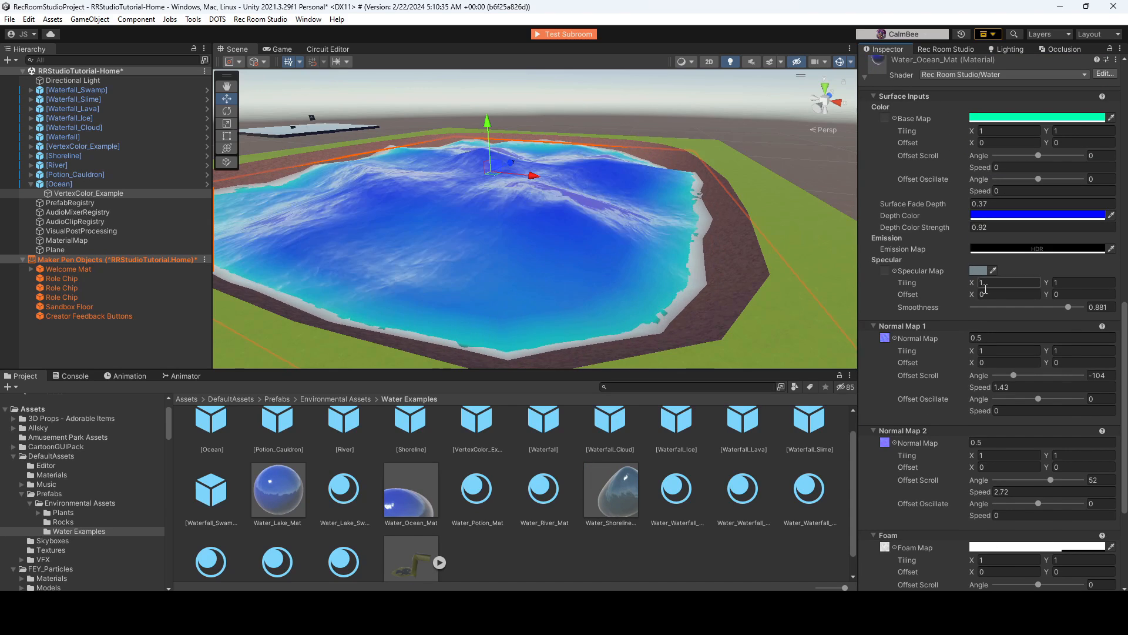
Step: Slide Specular Smoothness down to 0 for a matte surface, then back up
drag(1070, 307, 972, 307)
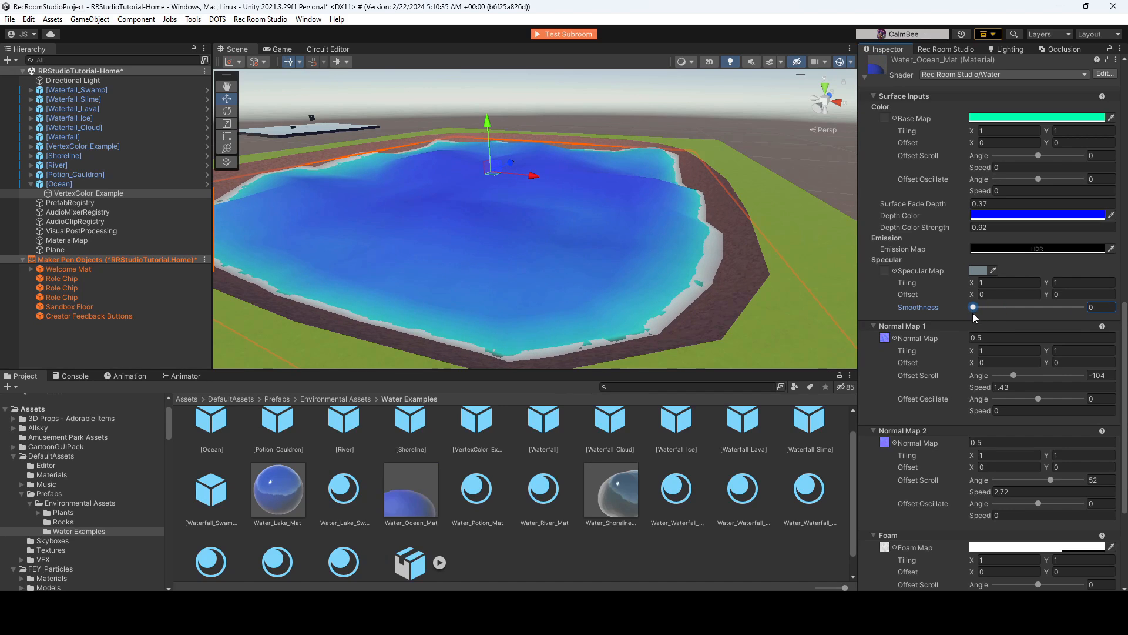
drag(973, 307, 1079, 307)
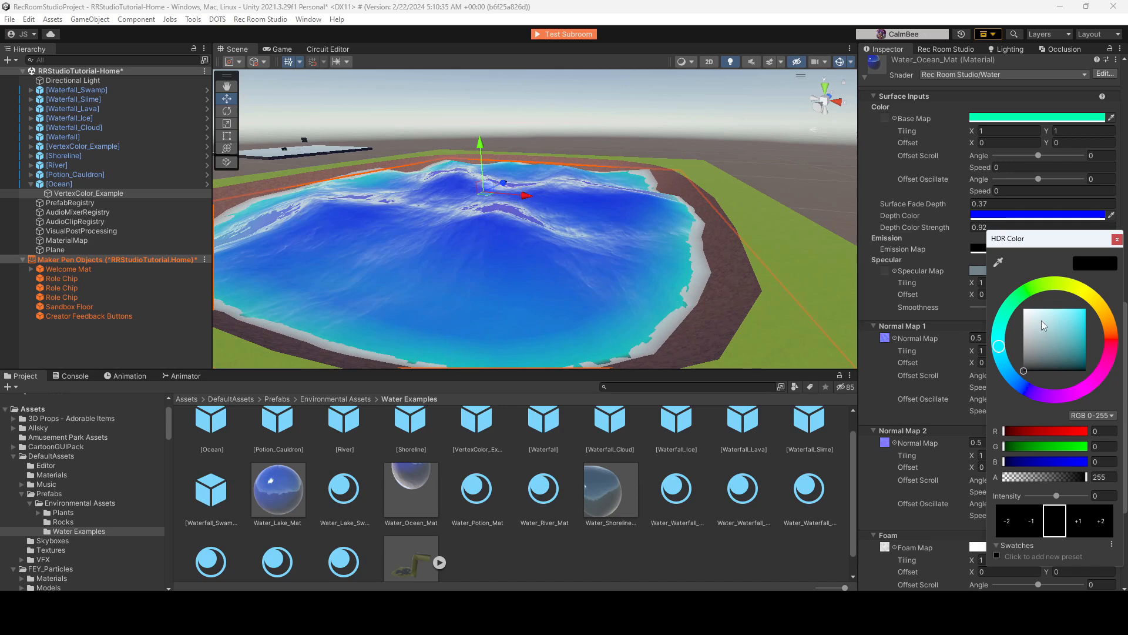
Step: Give Water_Ocean_Mat a teal emission colour with smoothness at 1
click(1086, 322)
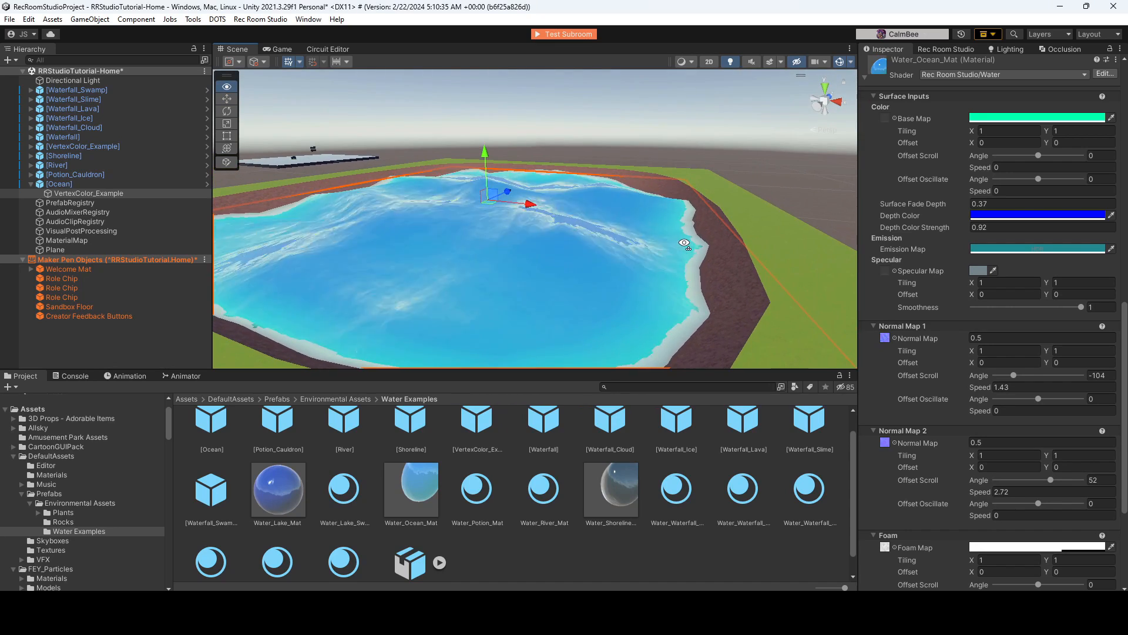
scroll(down, 3)
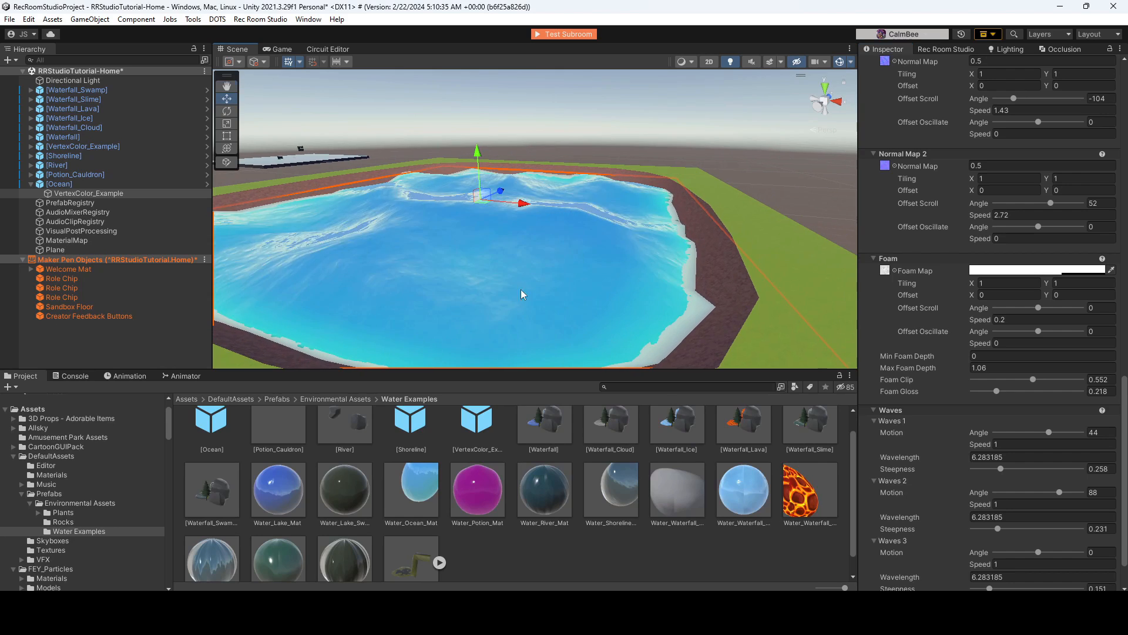
Step: Raise the Steepness sliders on Waves 1, 2 and 3 of Water_Ocean_Mat, then ease one back slightly
drag(1000, 469, 1027, 469)
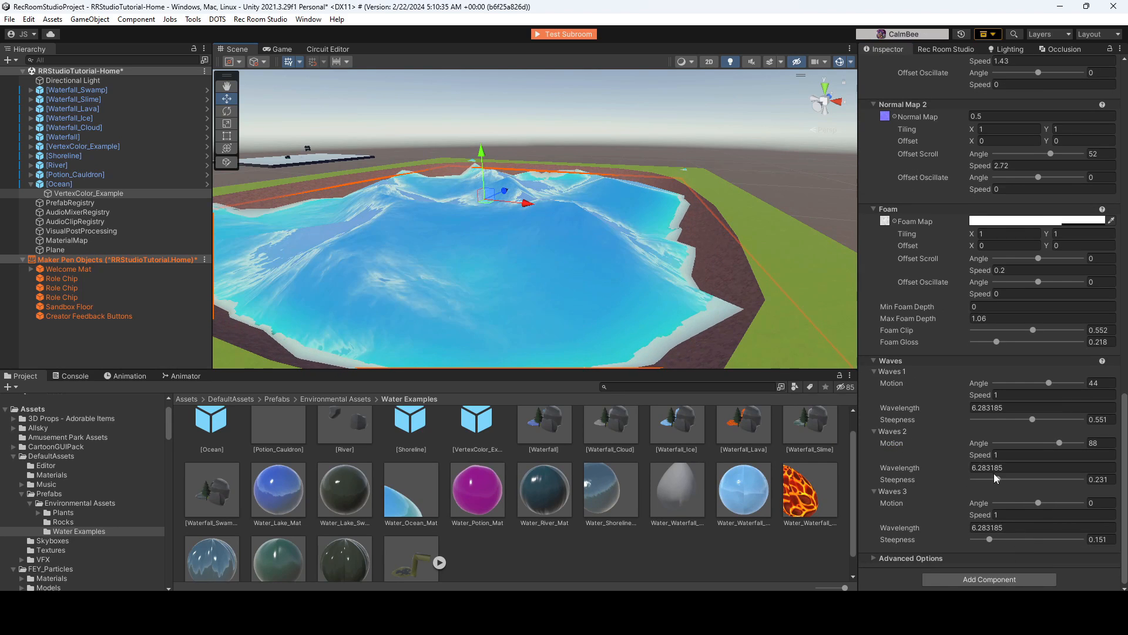
drag(997, 480, 1043, 480)
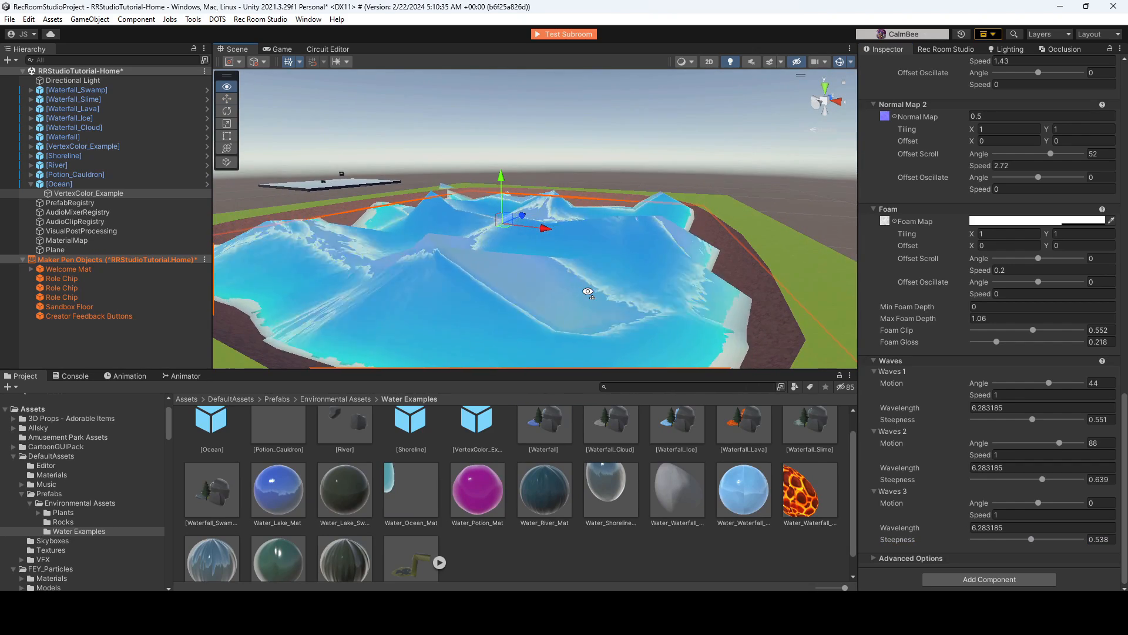
drag(1049, 479, 1011, 479)
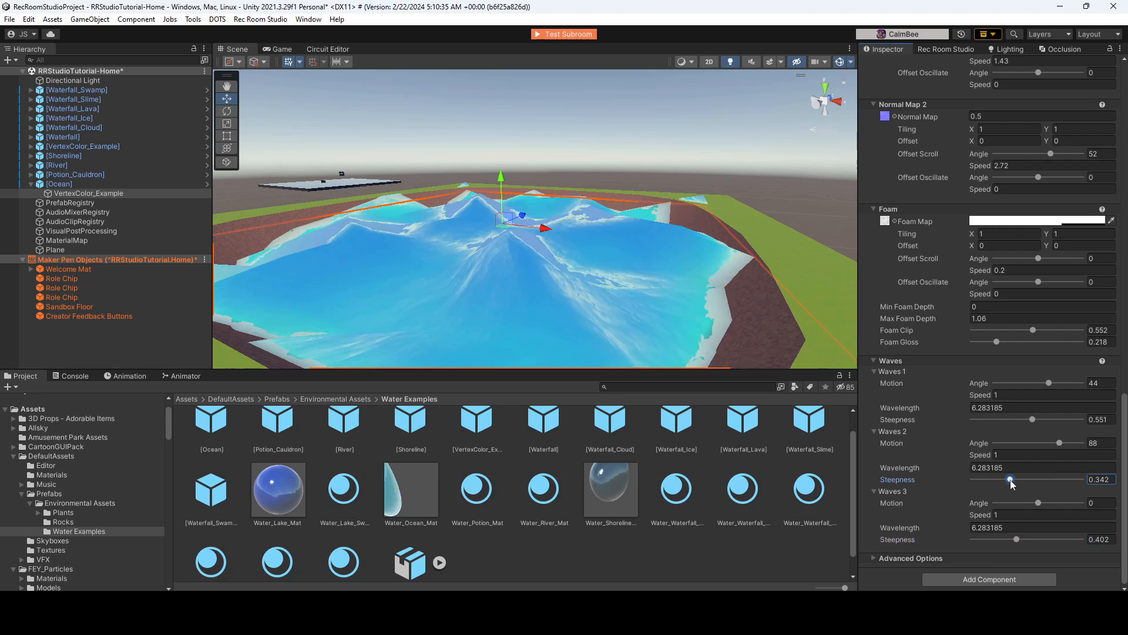
drag(1047, 419, 1007, 419)
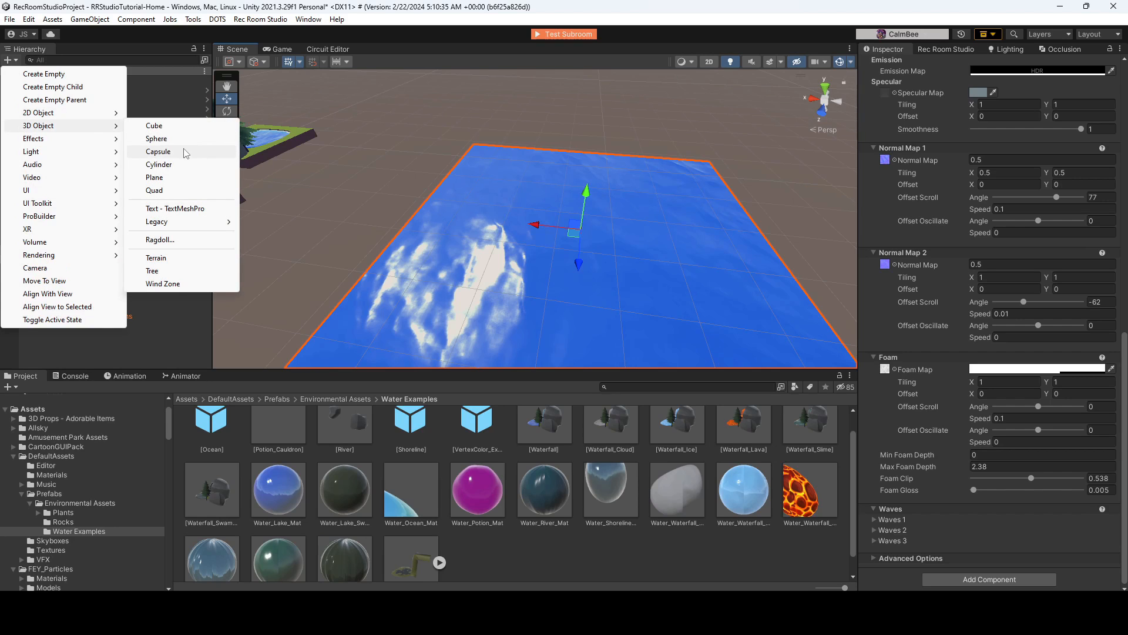
Step: Add a Cube, tilt it down into the lake water and stretch it wide along the water's edge
click(154, 125)
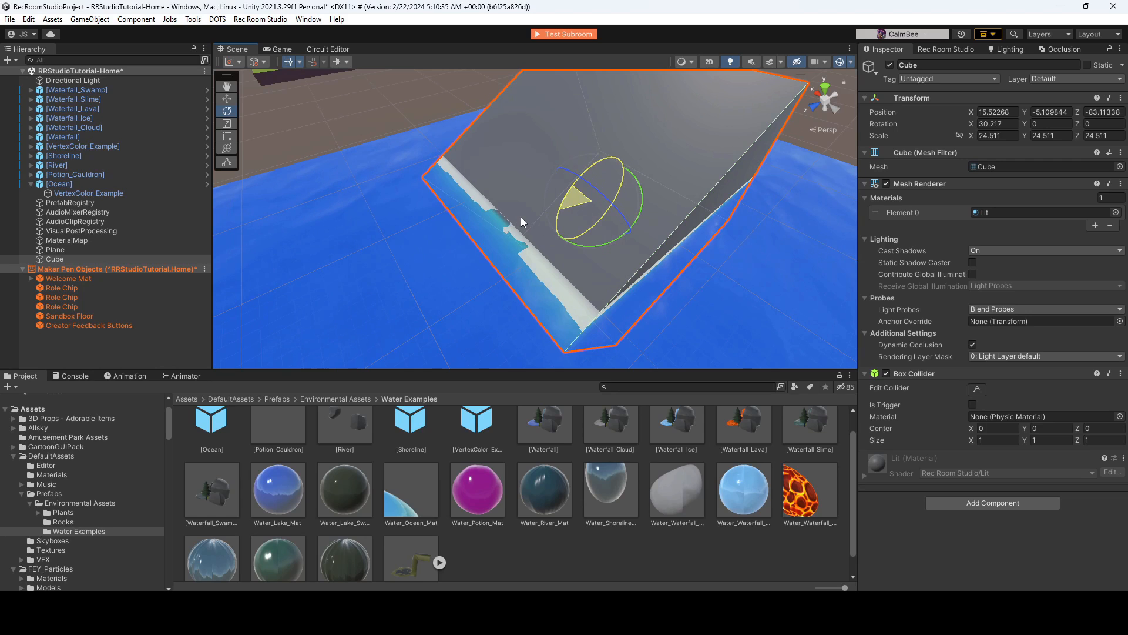
drag(522, 222, 596, 286)
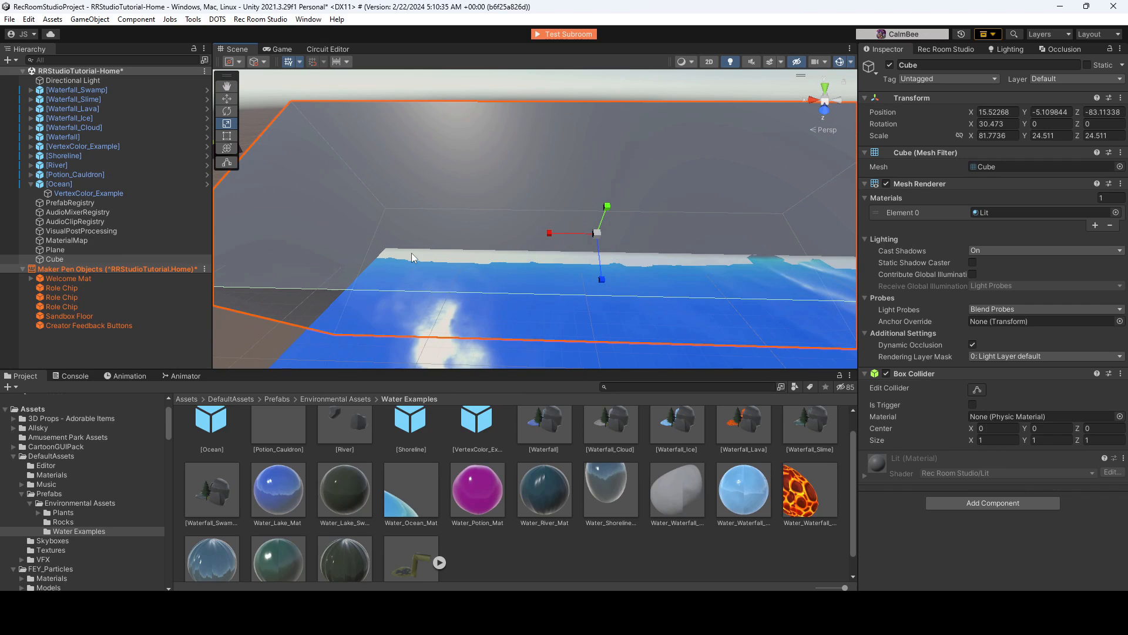
mouse_move(498, 304)
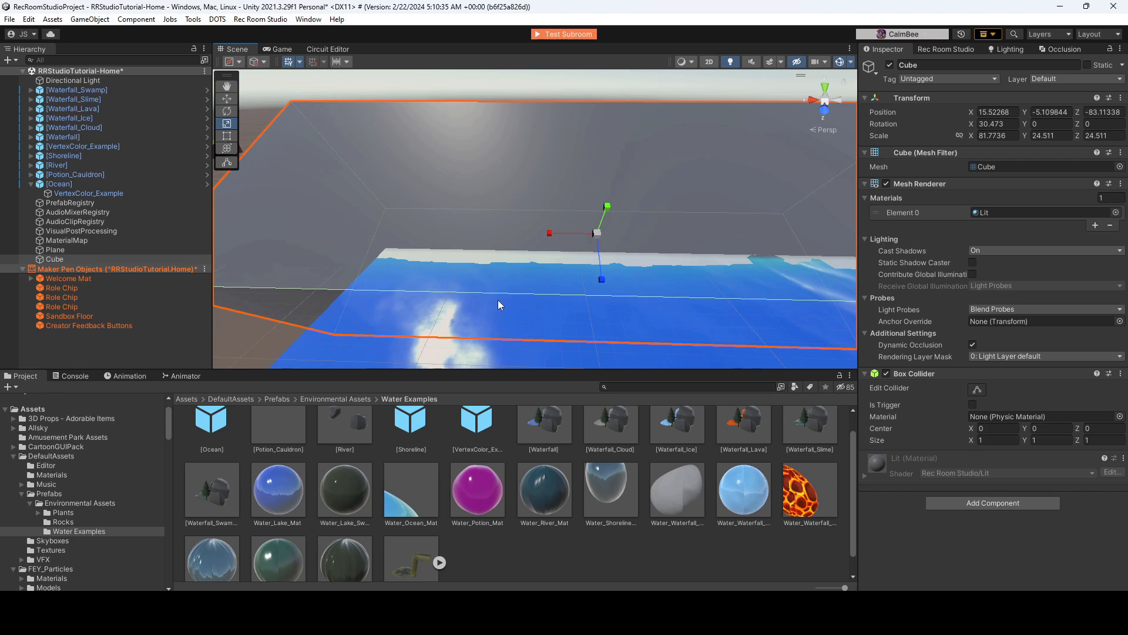
drag(501, 306, 760, 280)
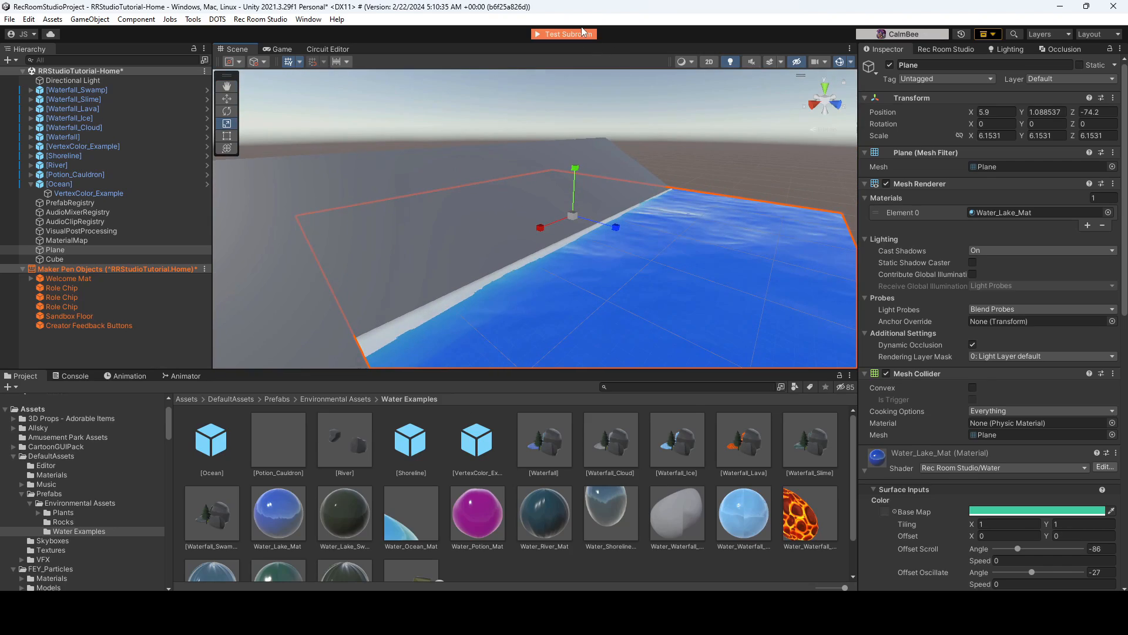
Step: Bring the VertexColor_Example pond's ocean water with its foam shoreline into view
click(568, 33)
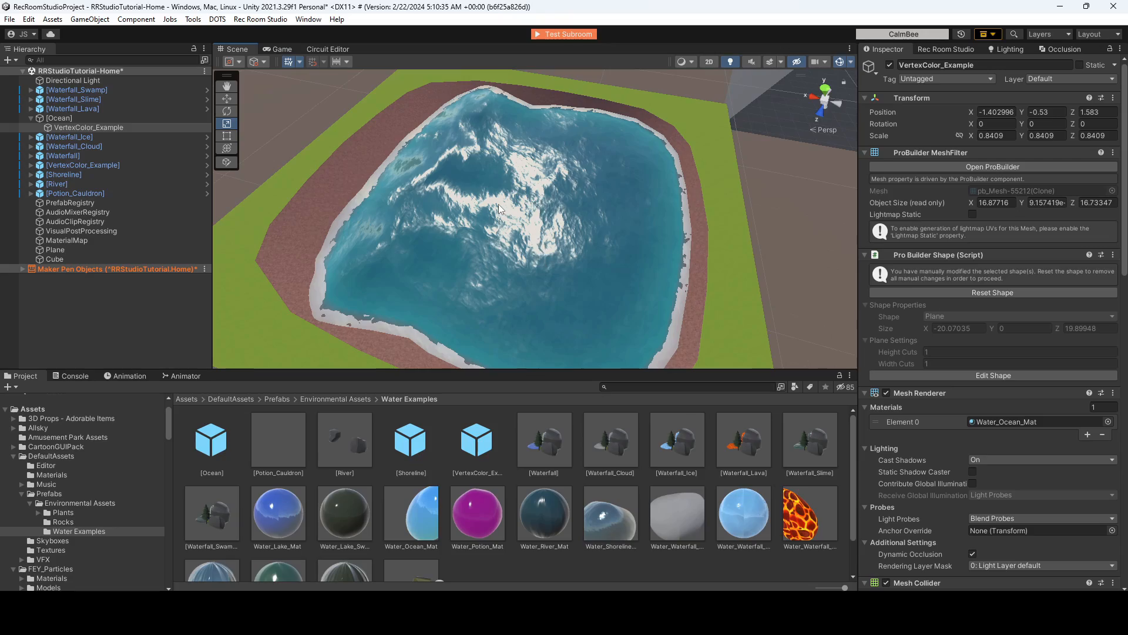
Step: Unpack the Shoreline prefab completely and expand it to expose its child Shoreline mesh
click(64, 174)
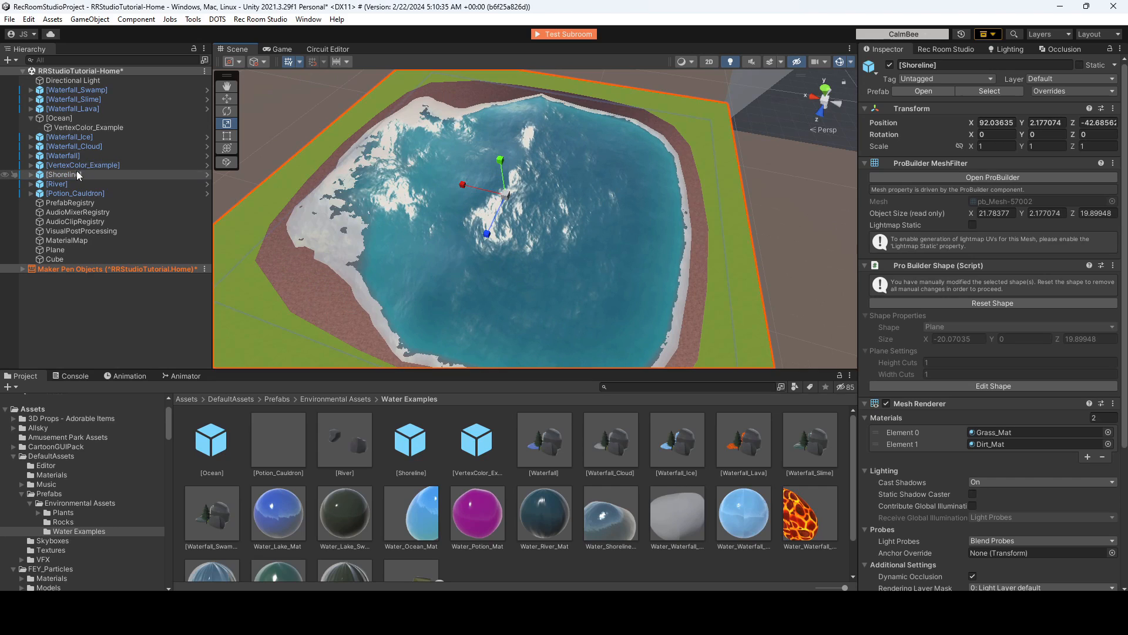
right_click(61, 174)
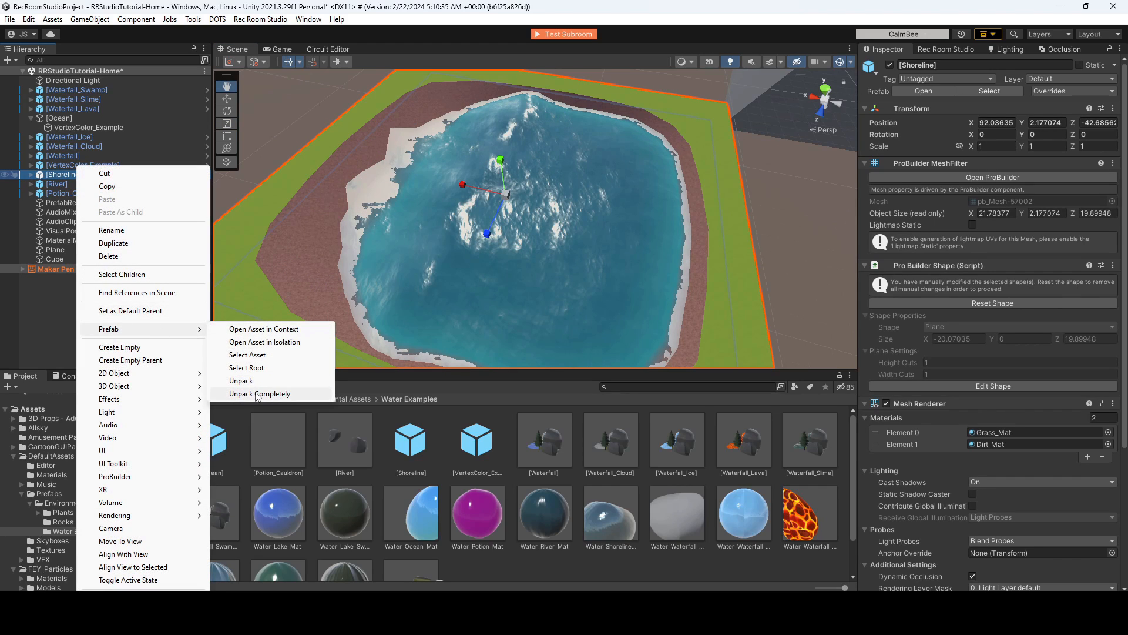
click(258, 394)
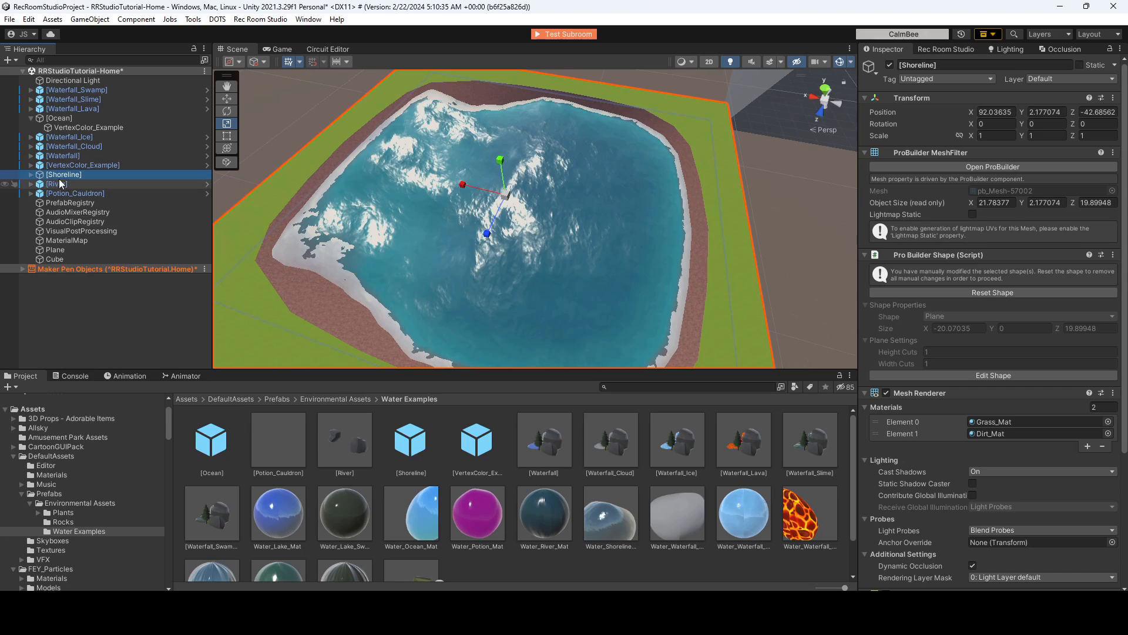
click(31, 174)
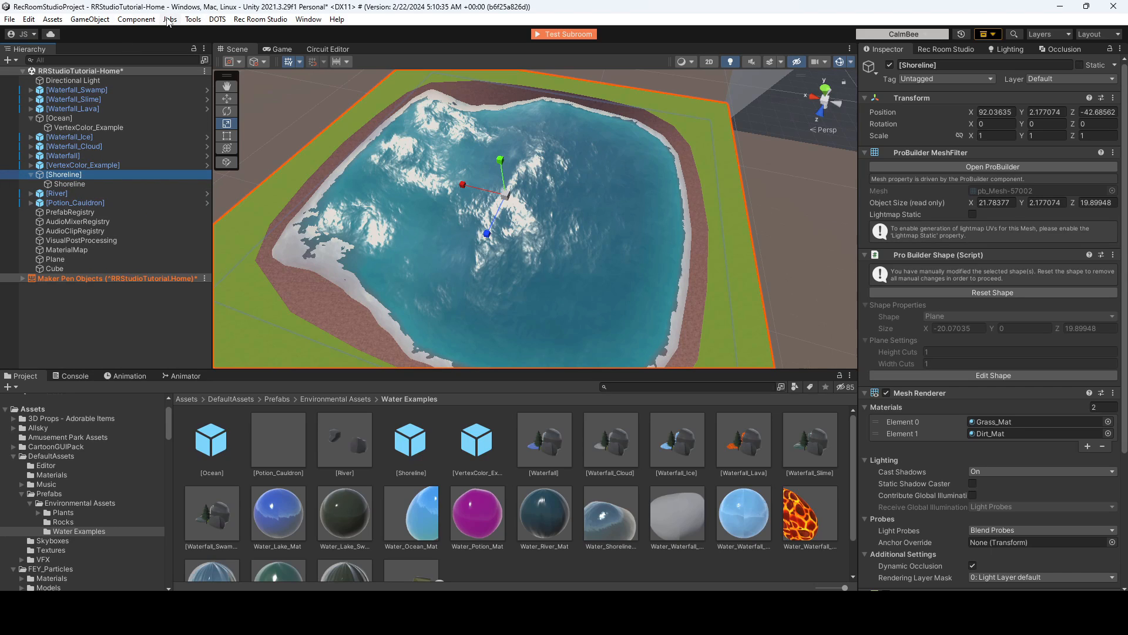
Step: Bring up the ProBuilder mesh tools window from the Tools menu
click(192, 19)
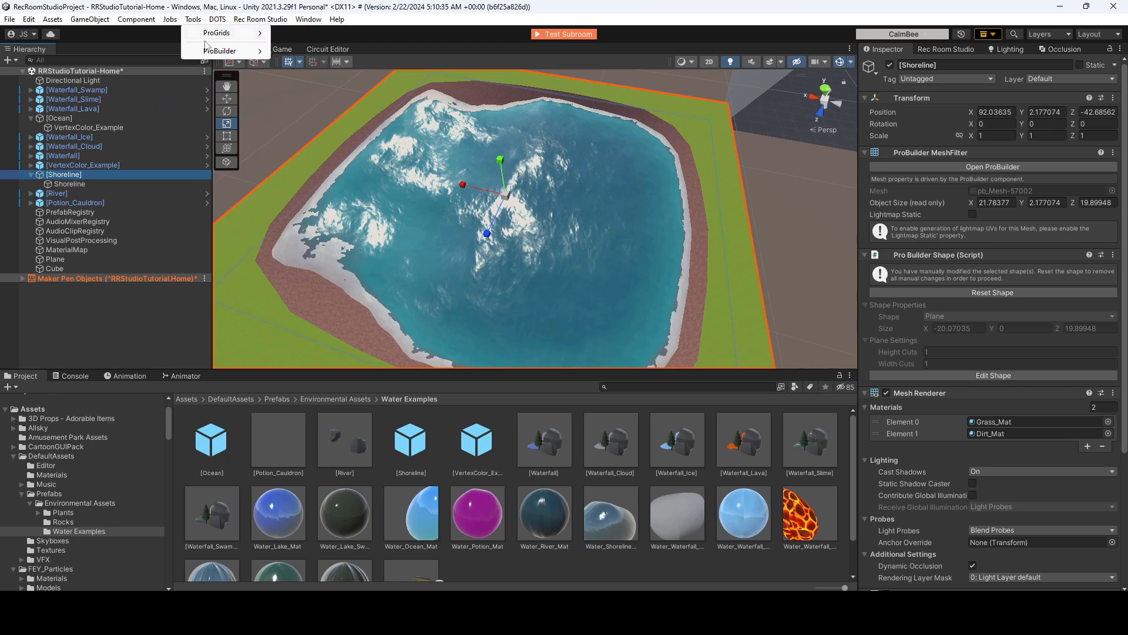
click(220, 50)
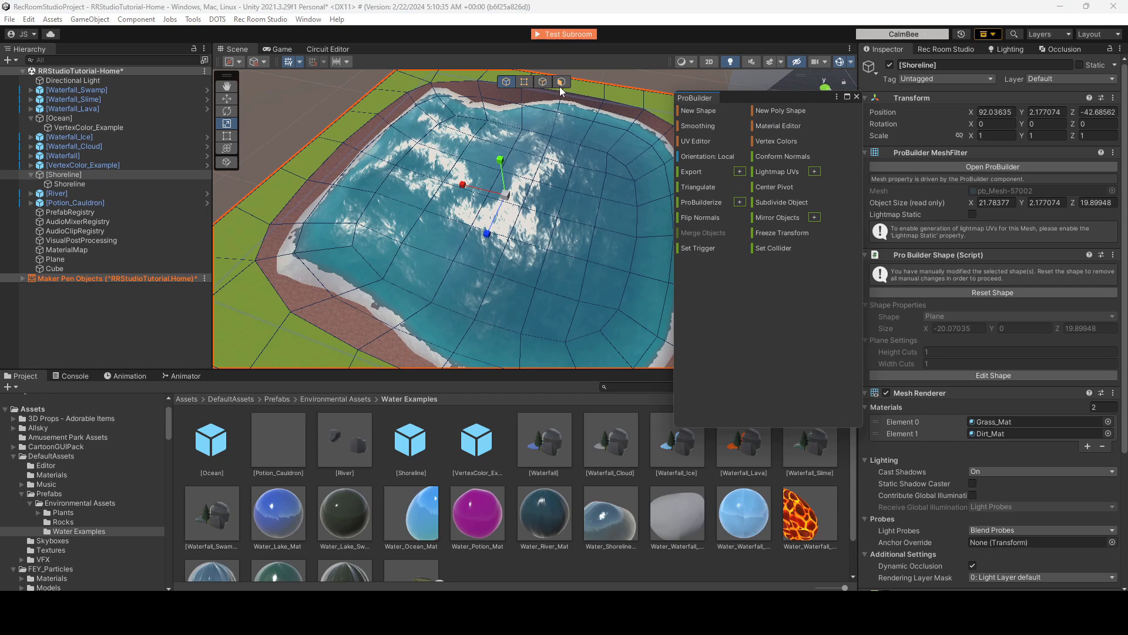
Step: Switch ProBuilder to Face selection on the Shoreline mesh and bring up the Vertex Colors palette
click(561, 81)
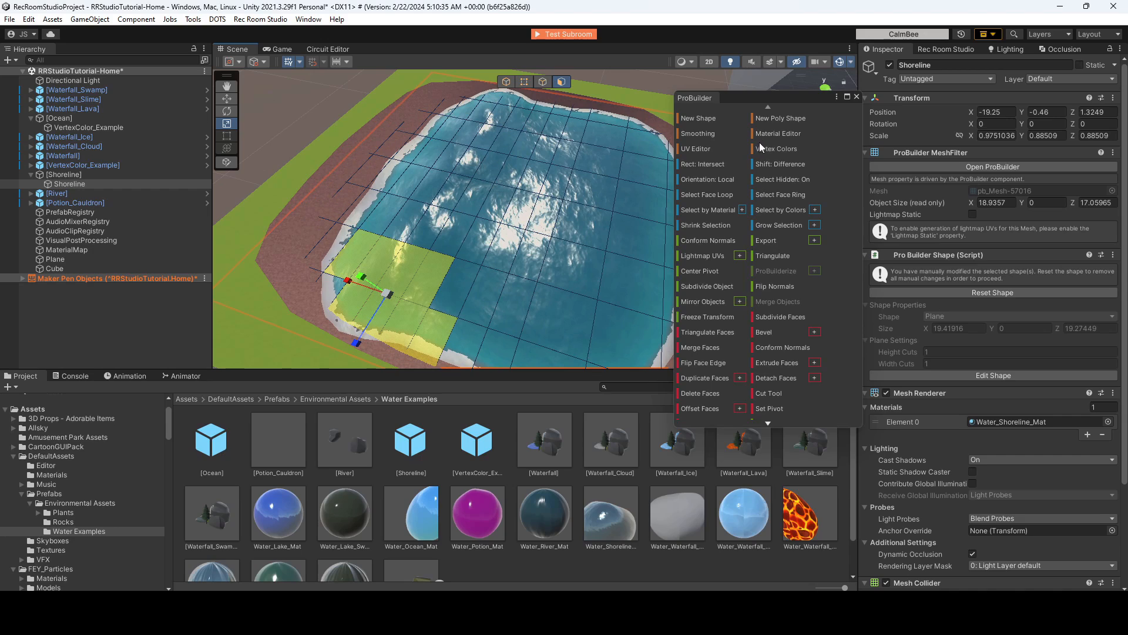
click(778, 148)
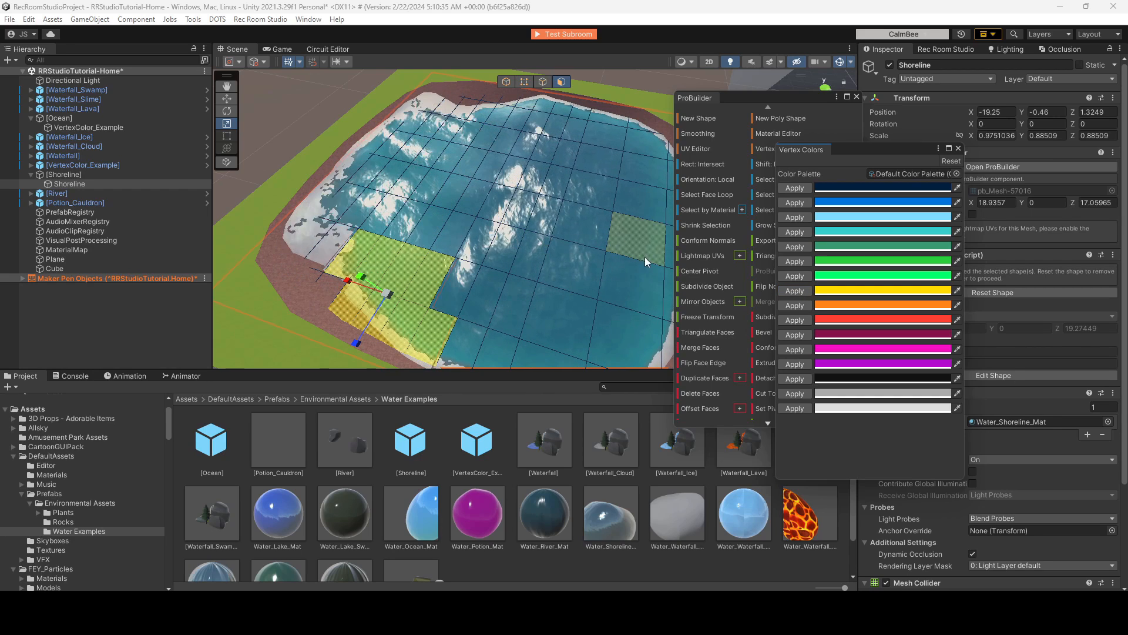
Step: Apply a vertex colour to the selected Shoreline faces and orbit to check the foam and waves
click(795, 319)
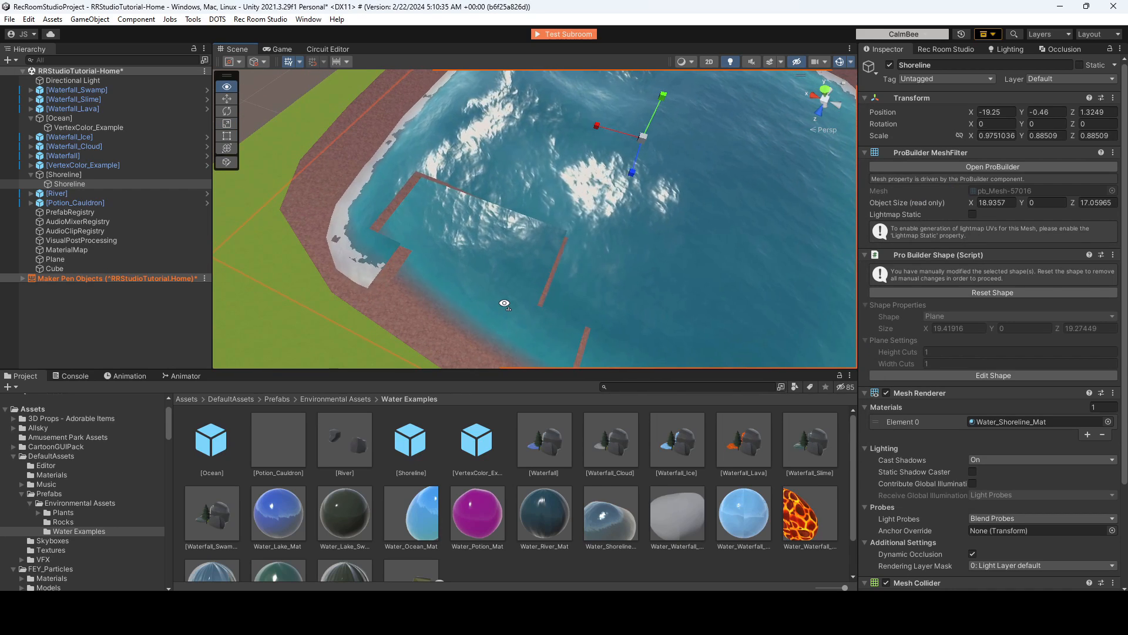
drag(504, 217, 526, 288)
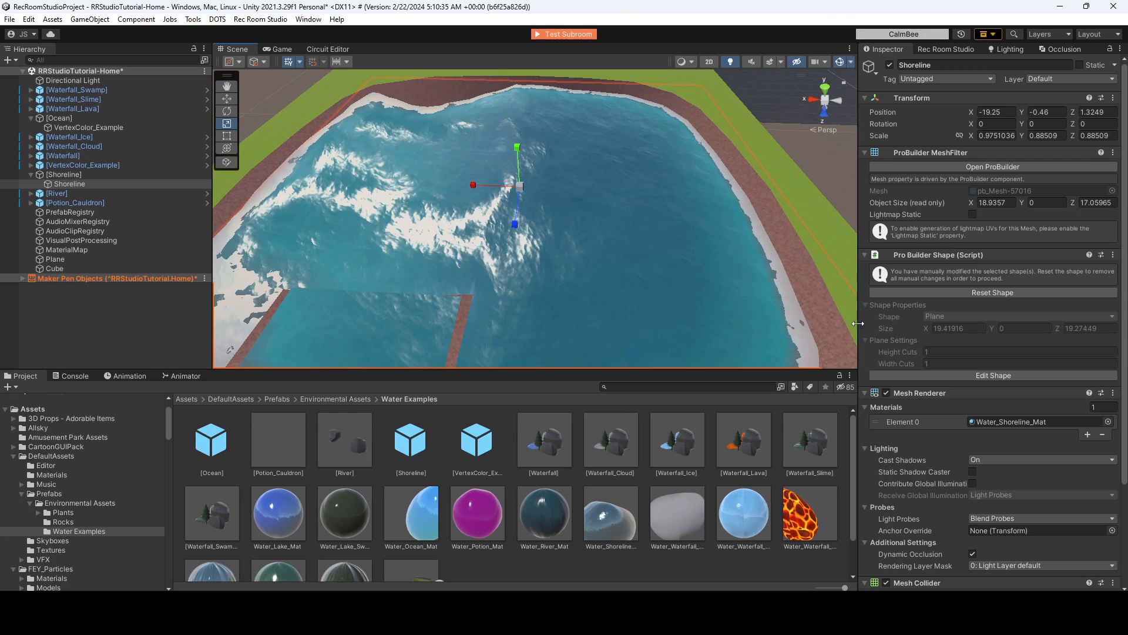
scroll(down, 3)
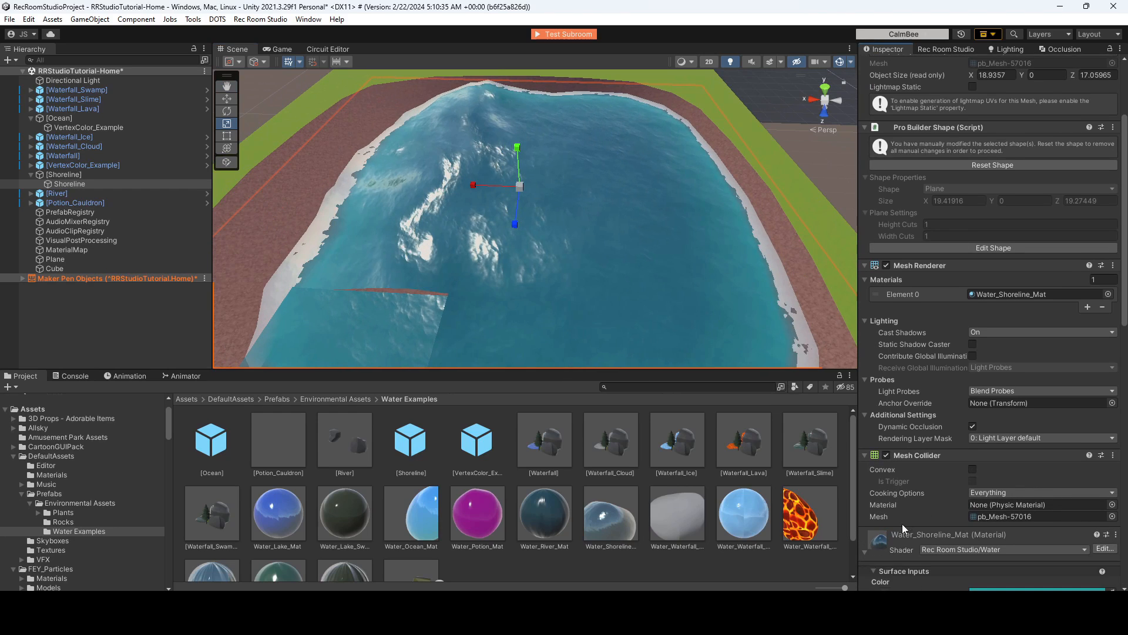
scroll(down, 3)
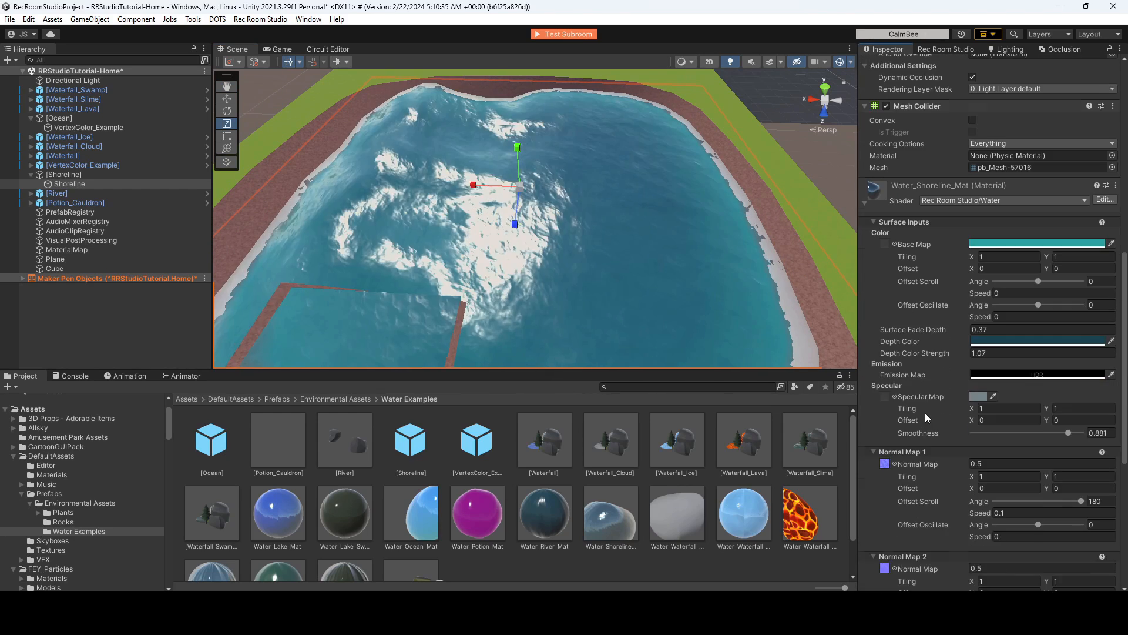